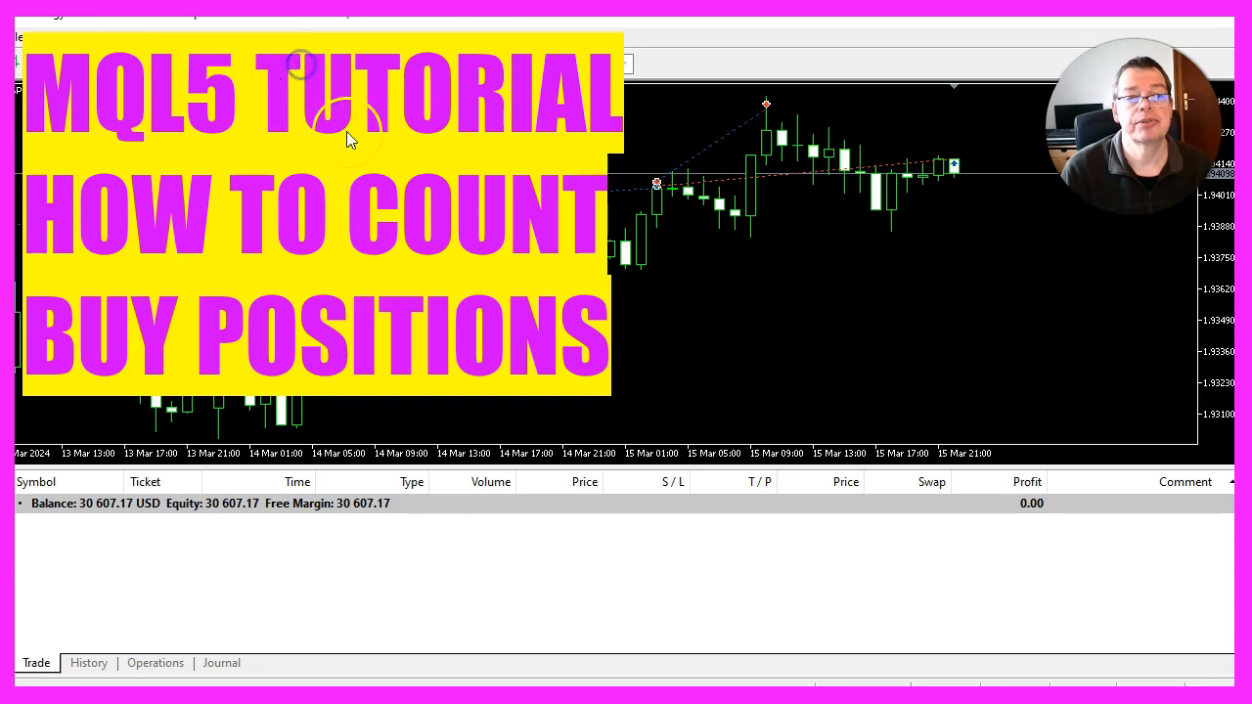
mouse_move(445, 304)
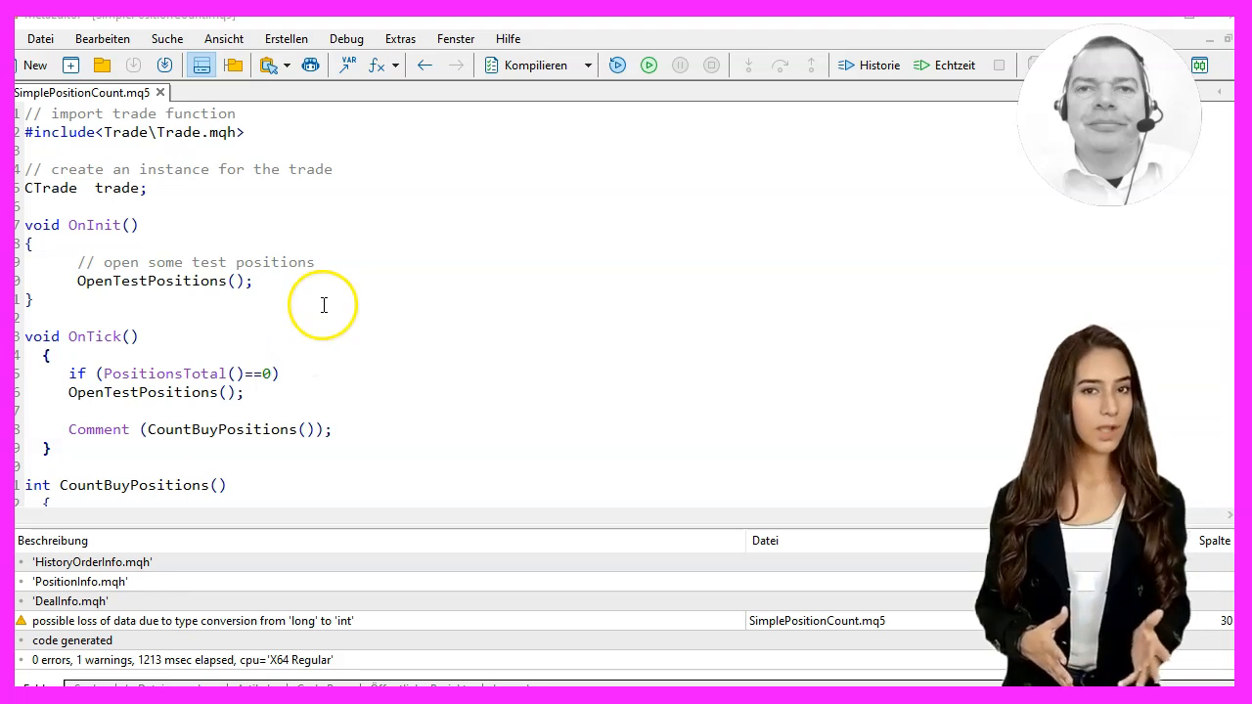
mouse_move(279, 538)
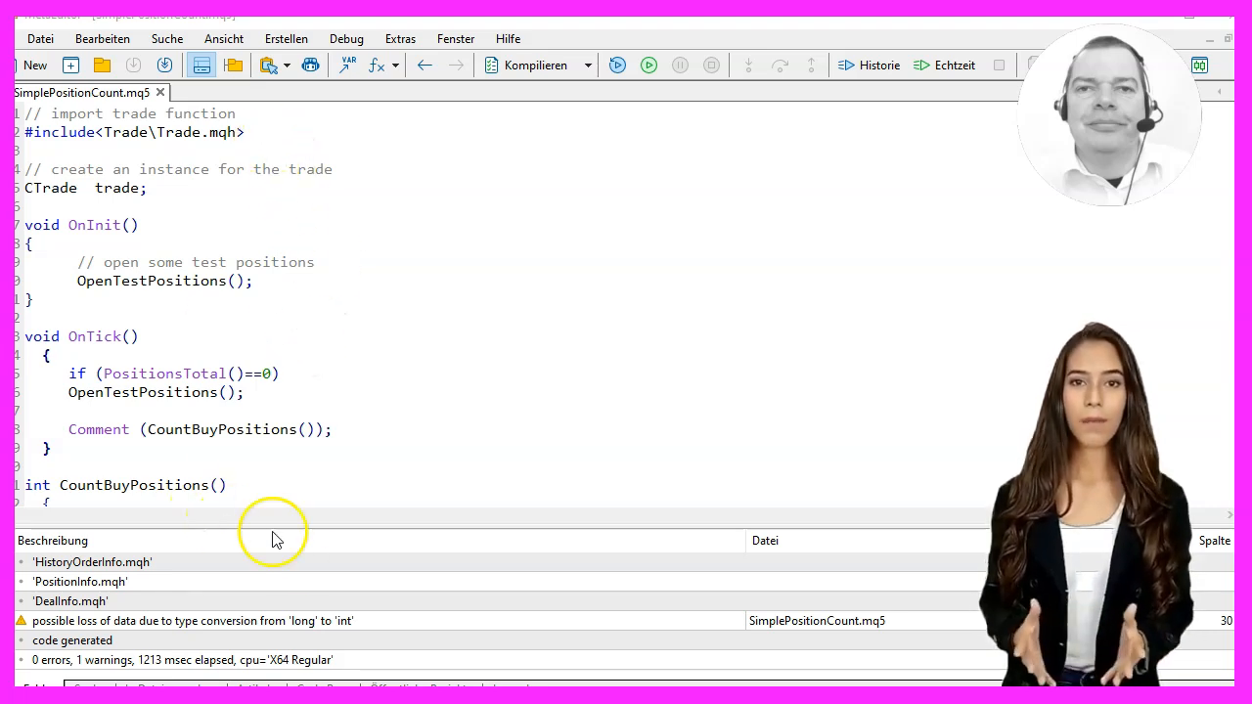
mouse_move(242, 621)
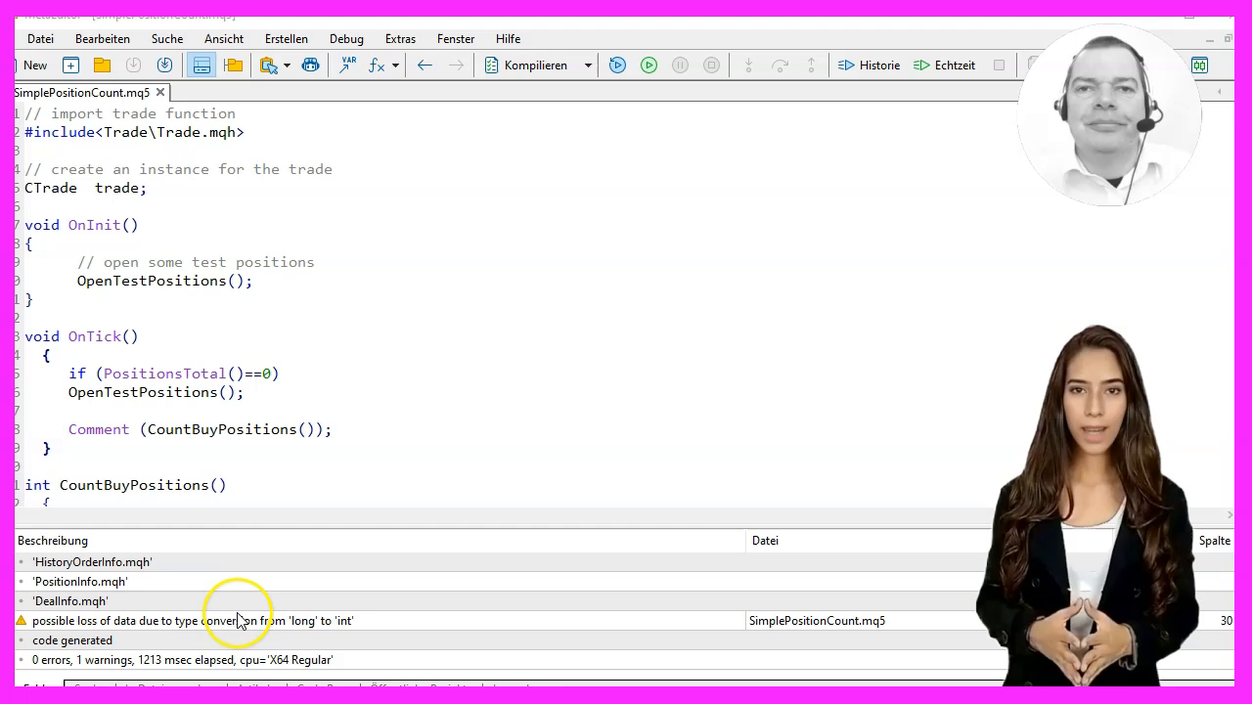
mouse_move(205, 334)
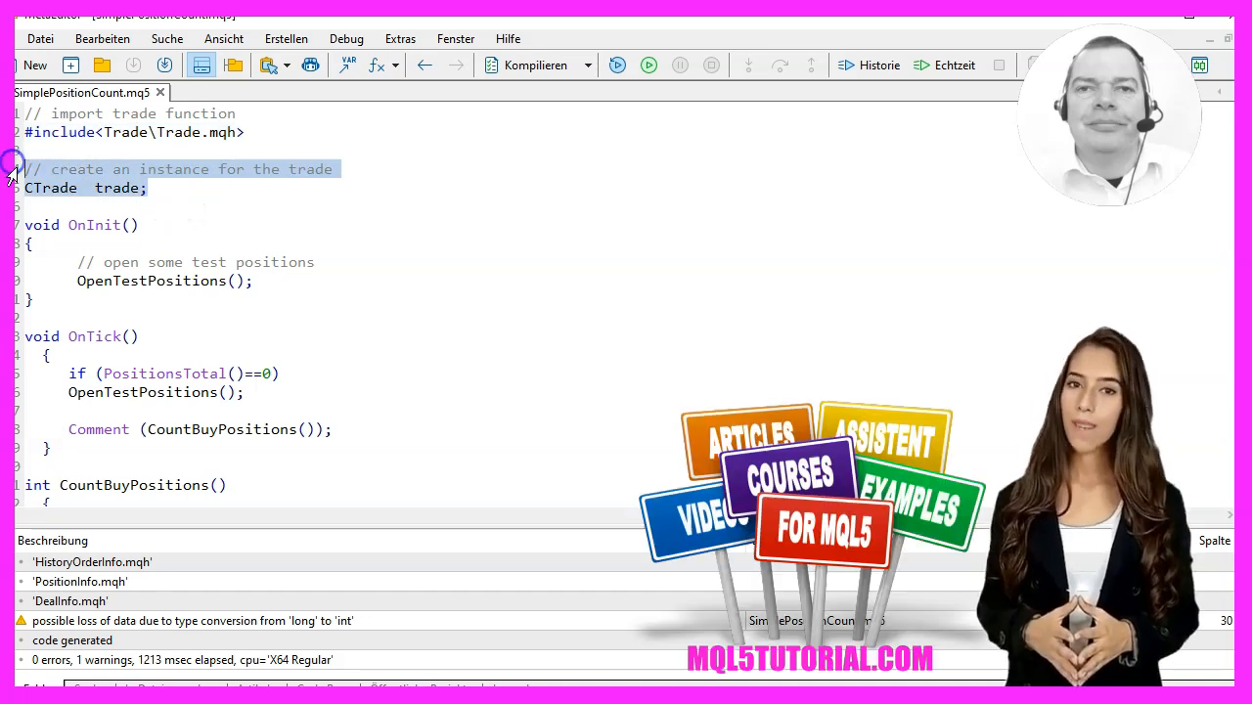
mouse_move(211, 280)
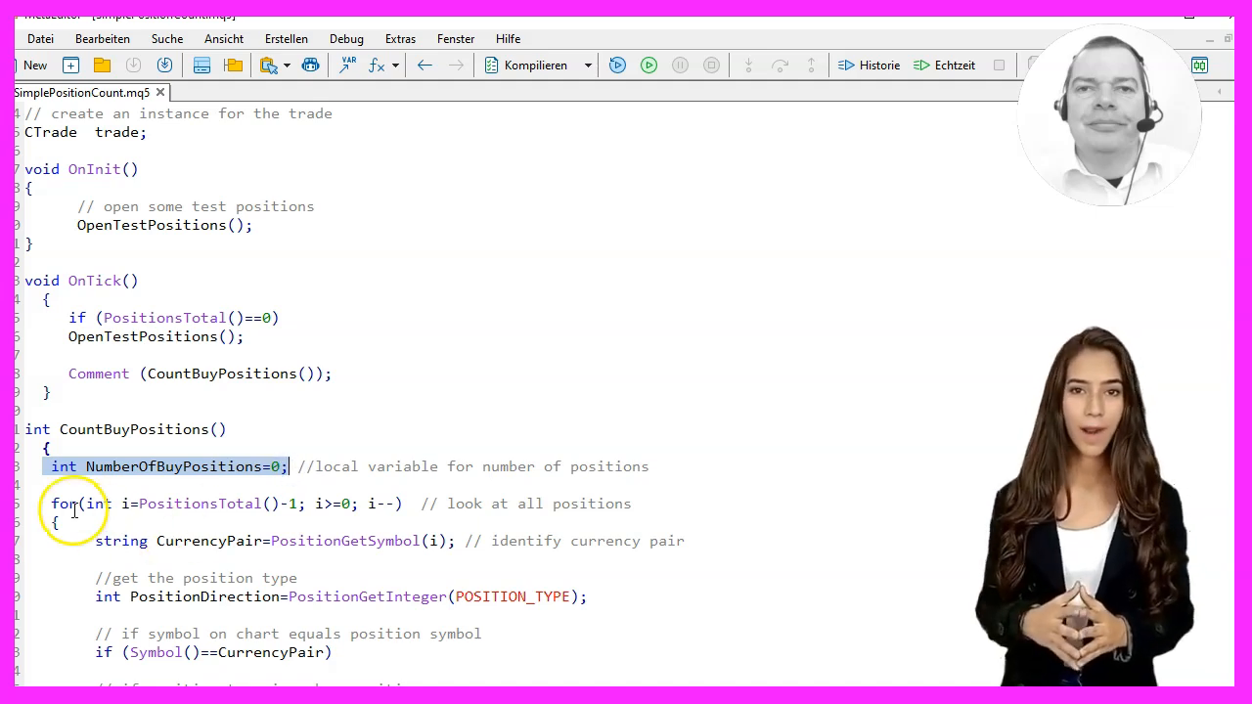
Highlight the loop over all positions and the PositionGetSymbol call
click(570, 518)
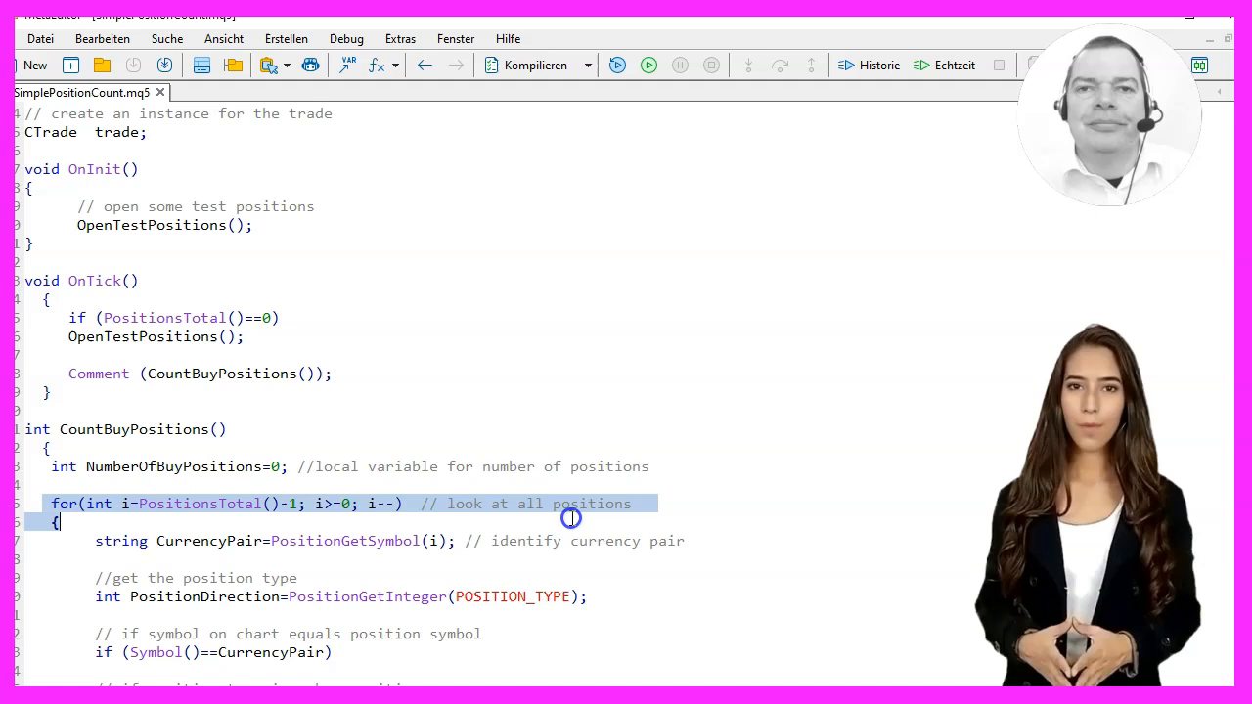
scroll(down, 3)
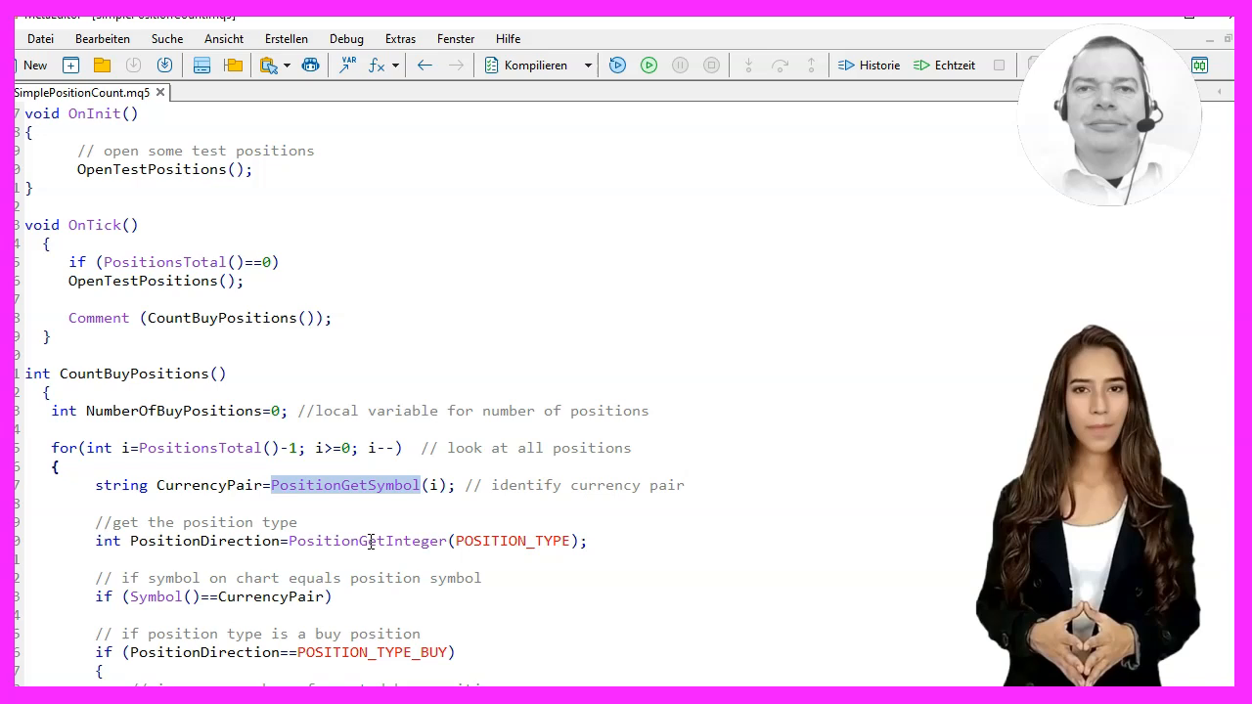
double_click(367, 541)
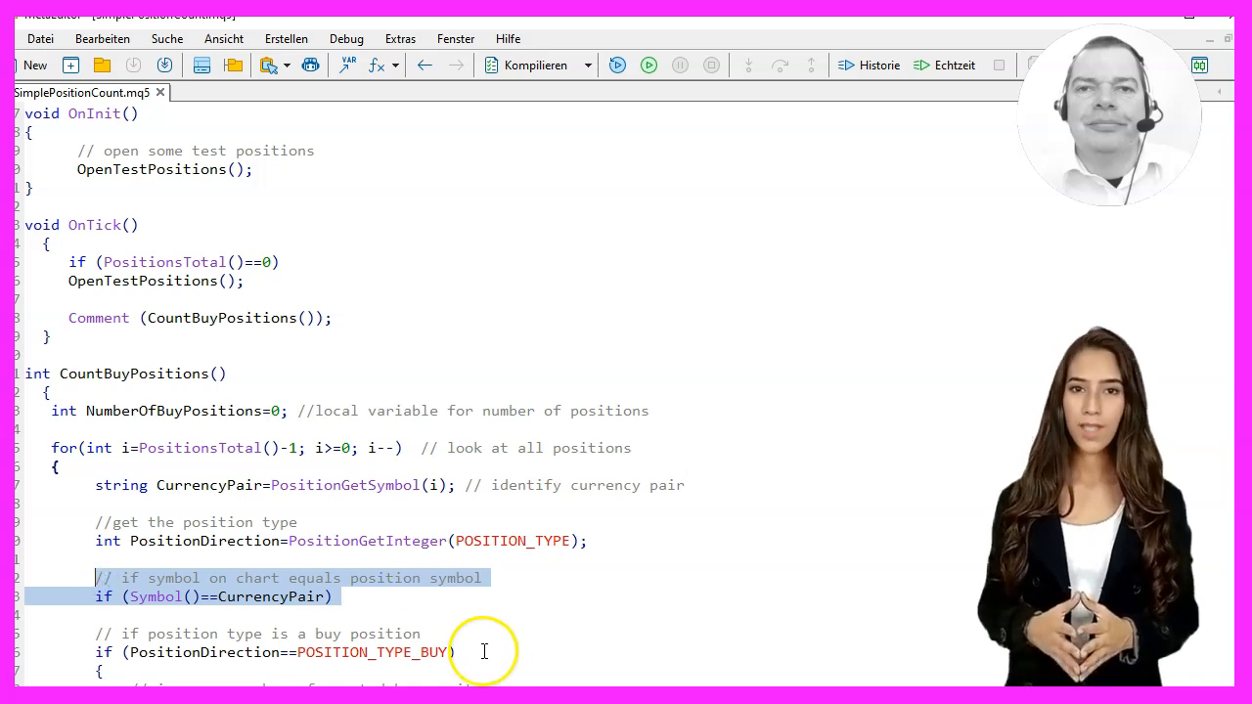
Review the remaining code and compile SimplePositionCount: 0 errors, 1 type-conversion warning
scroll(down, 3)
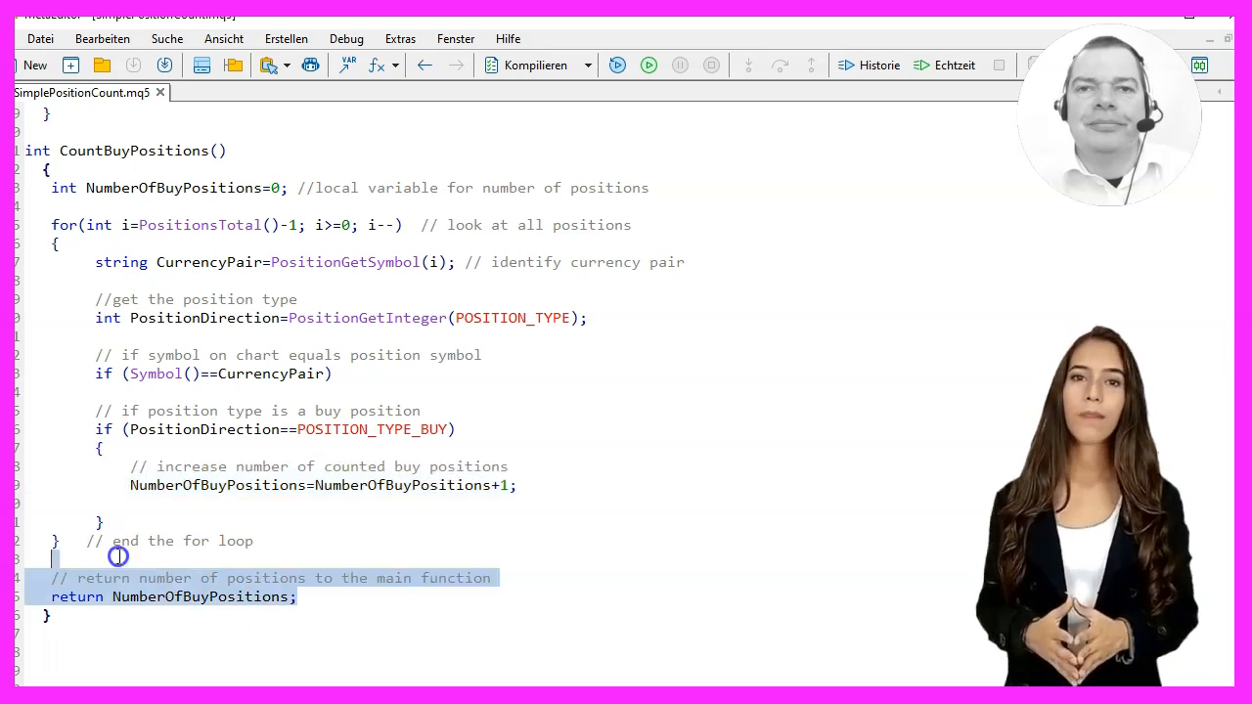
scroll(down, 3)
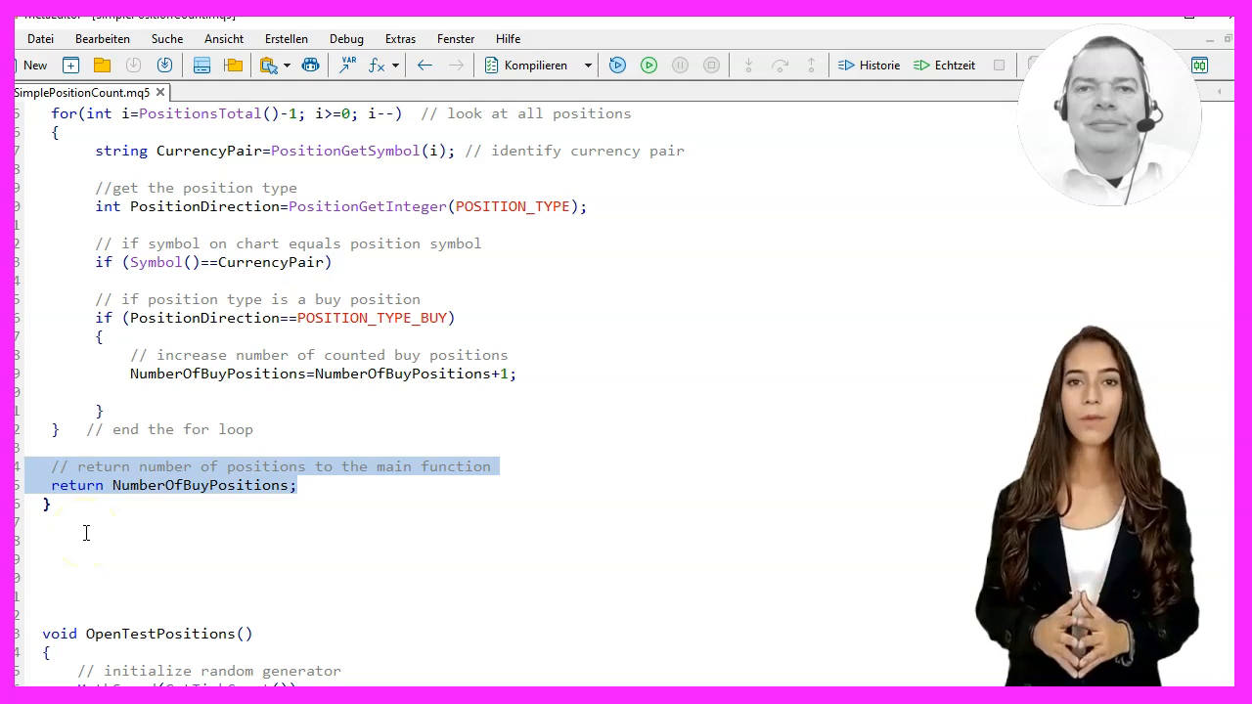
scroll(down, 3)
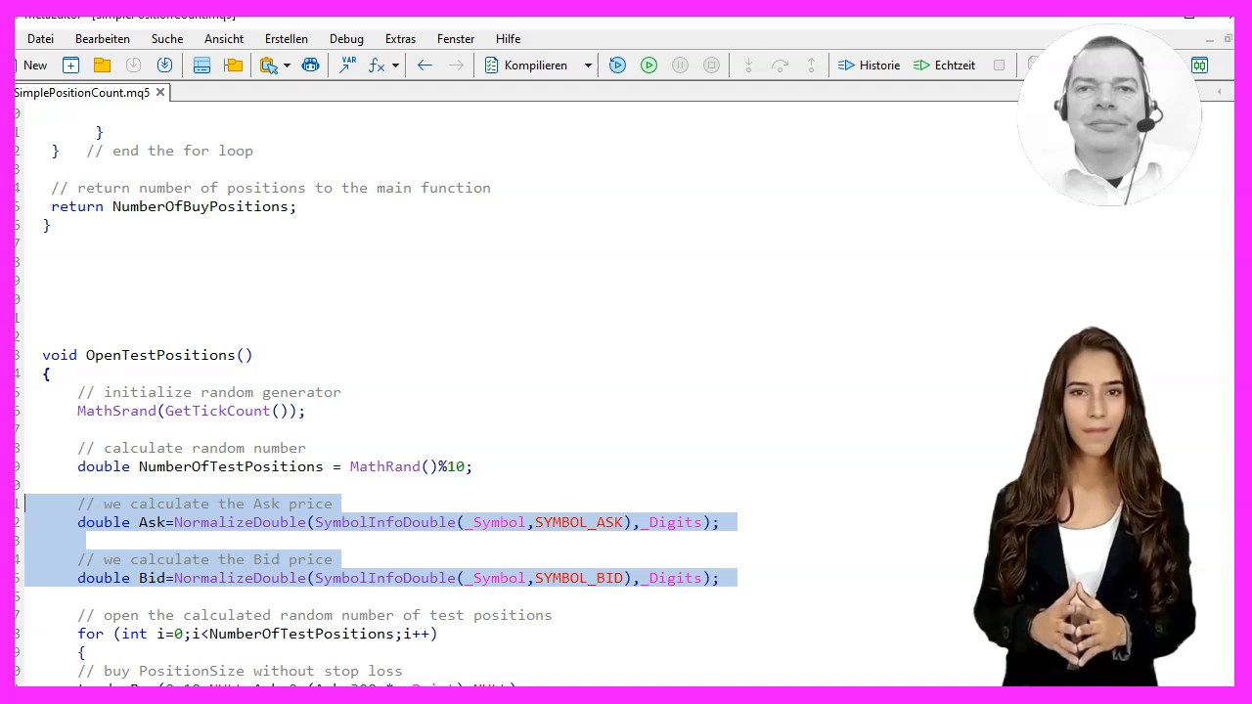
scroll(down, 3)
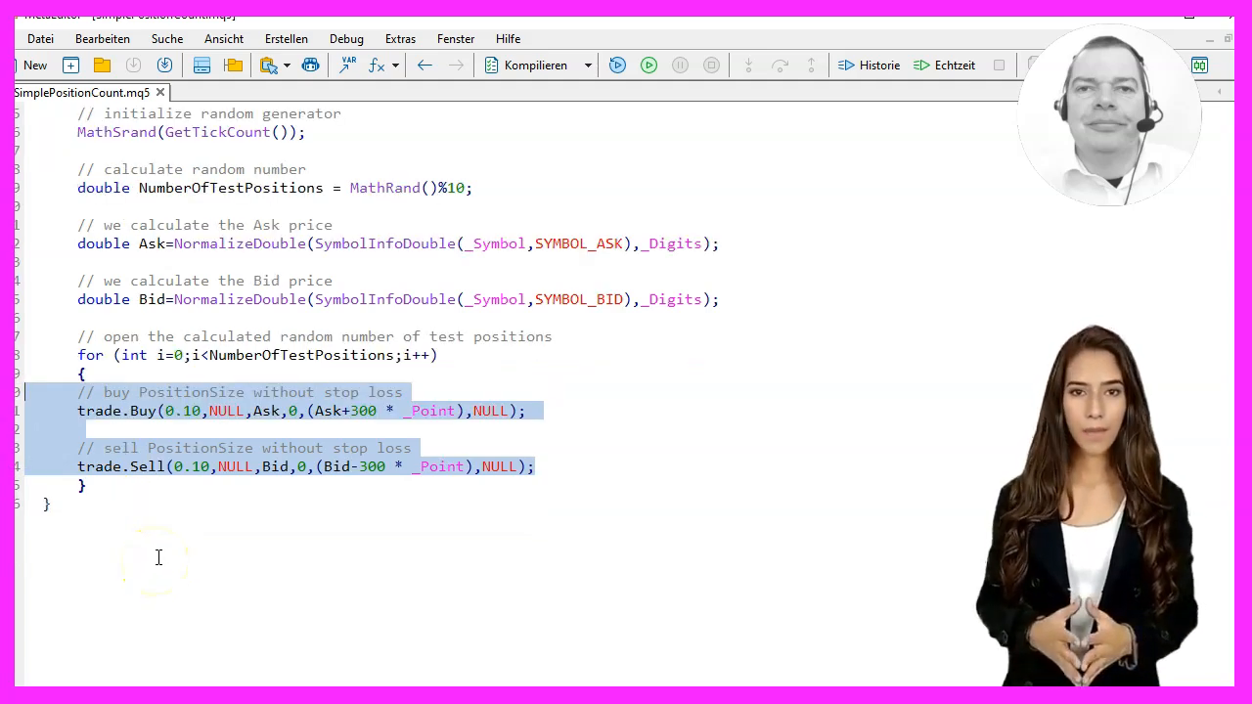
click(534, 64)
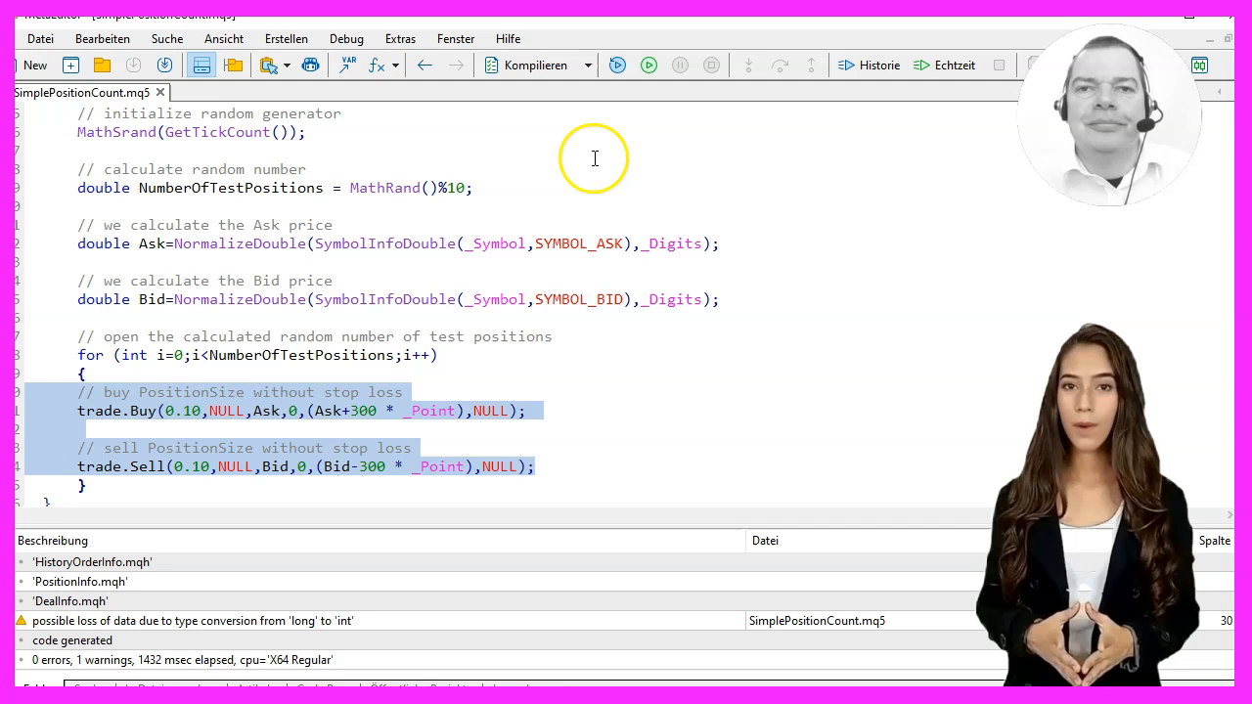
mouse_move(550, 207)
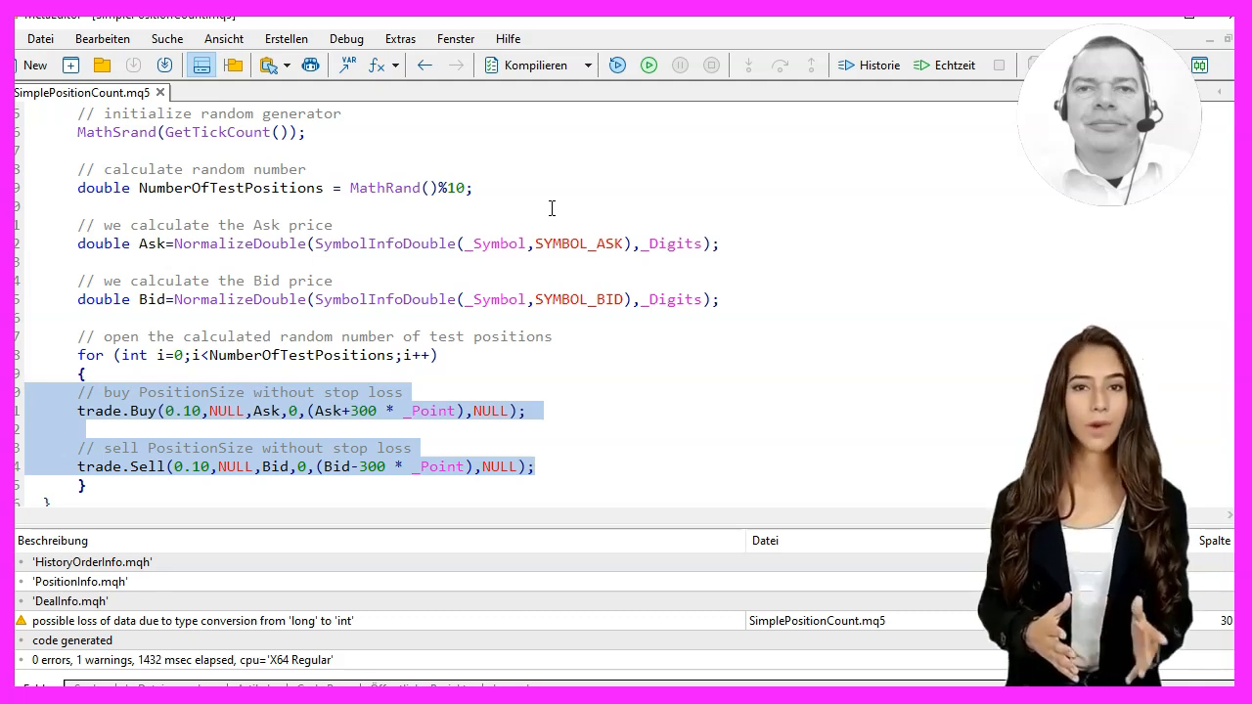
click(607, 323)
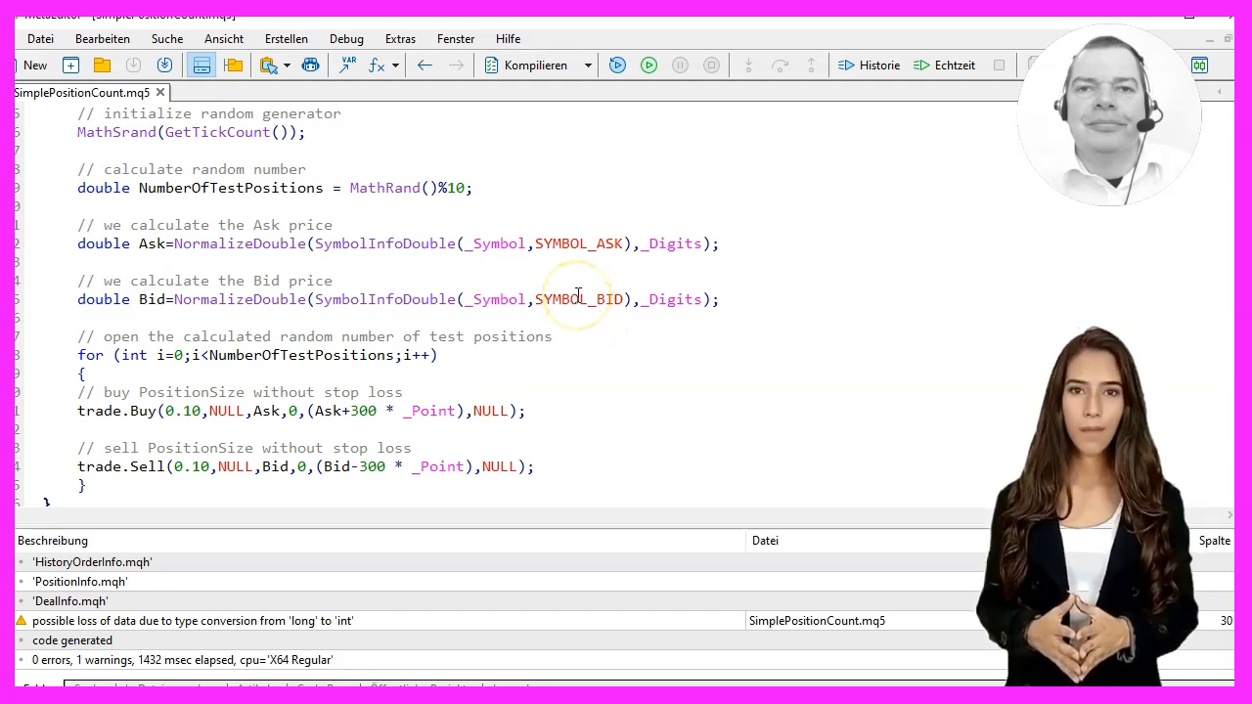
mouse_move(638, 284)
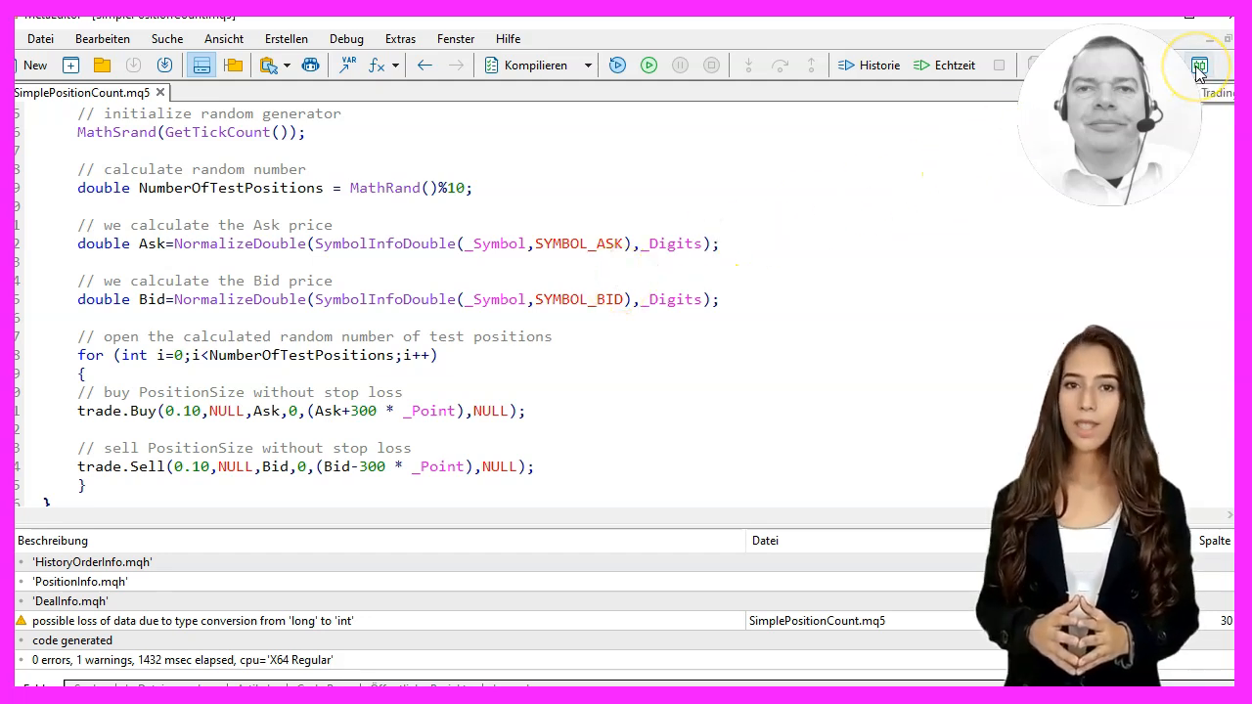
Switch to MetaTrader 5's Strategy Tester with SimplePositionCount.ex5 on GBPAUD H1
click(1197, 66)
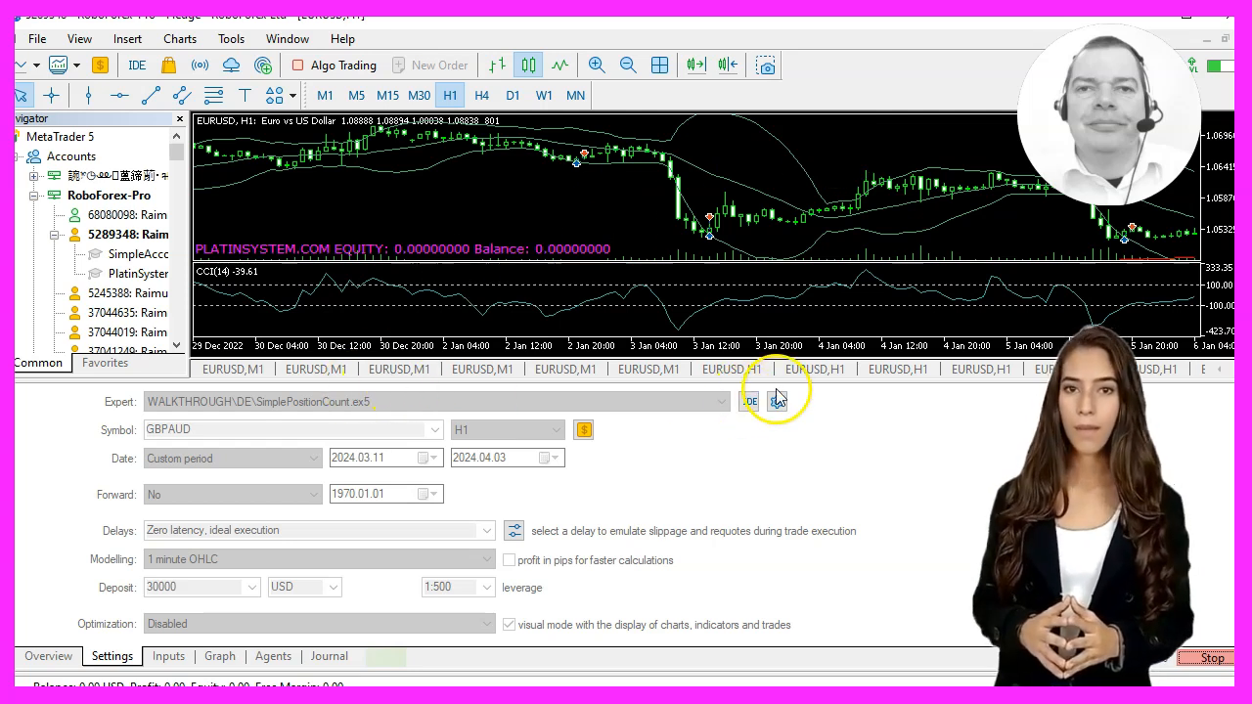
mouse_move(650, 367)
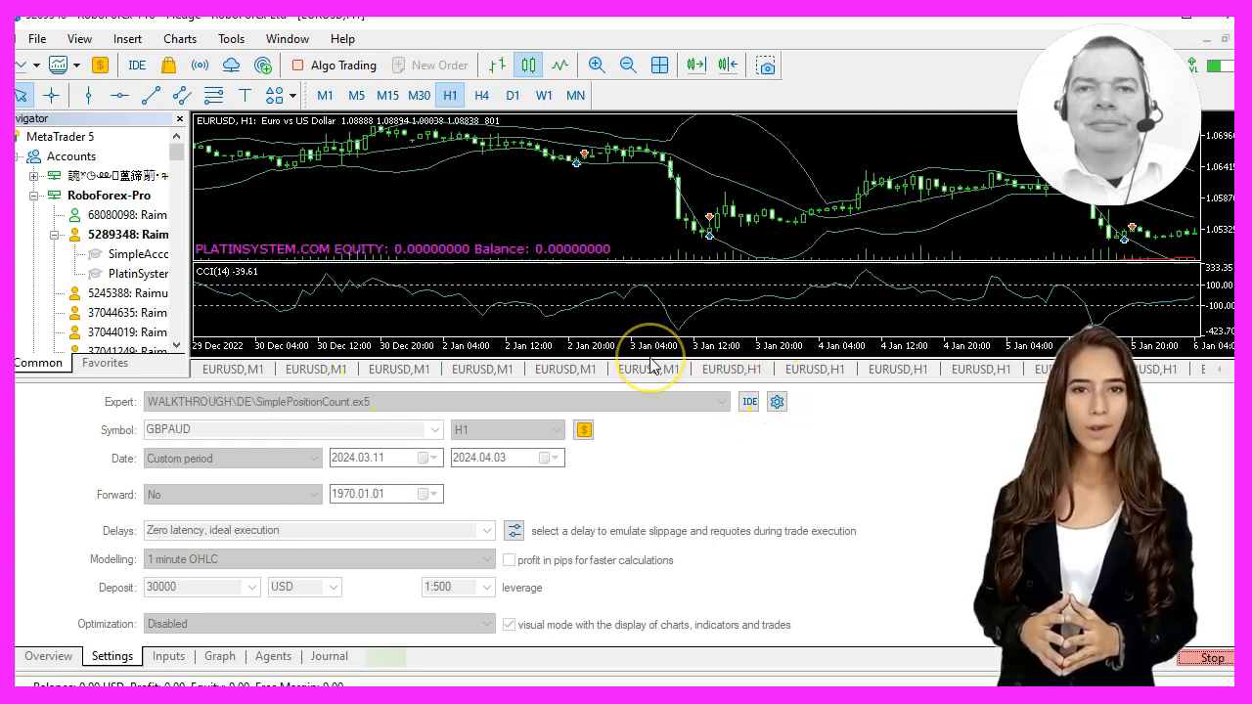